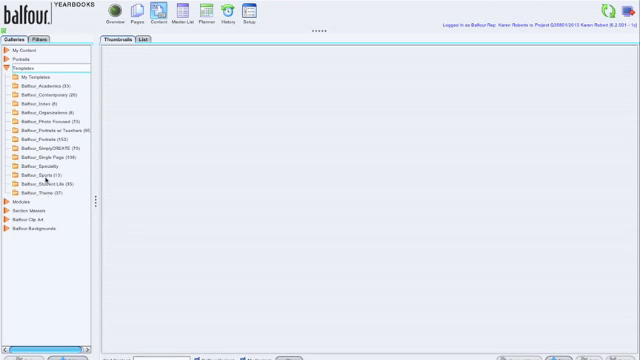
# Step: Browse the Balfour spread template collections in the template library
pyautogui.click(40, 84)
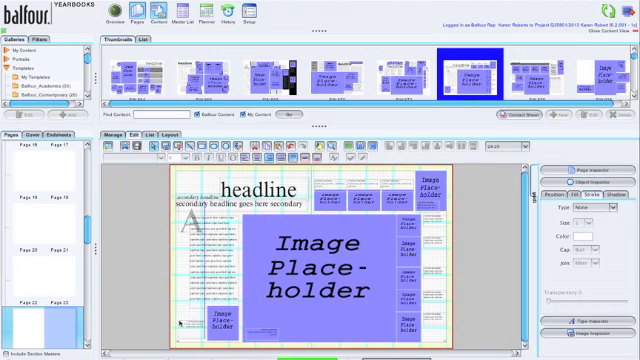
pyautogui.moveTo(372, 292)
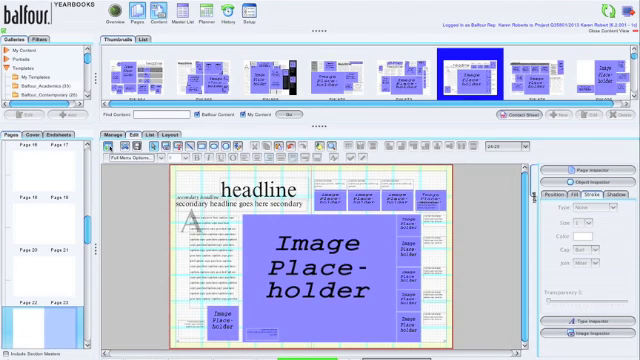
# Step: Save the spread as a page template named 'large image story'
pyautogui.click(128, 160)
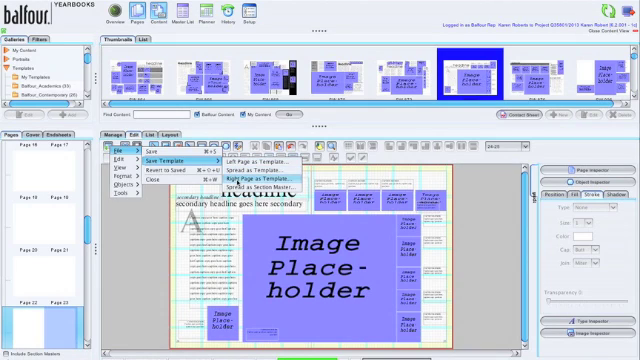
pyautogui.moveTo(256, 184)
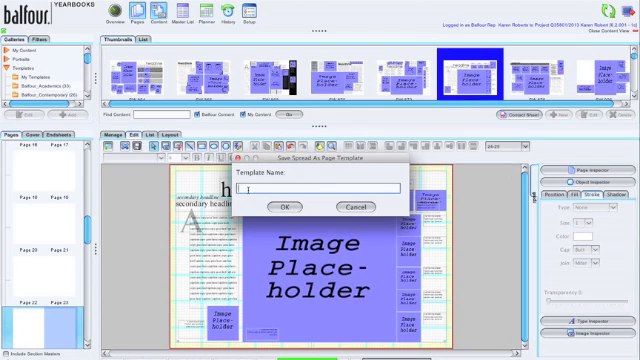
pyautogui.write('large image')
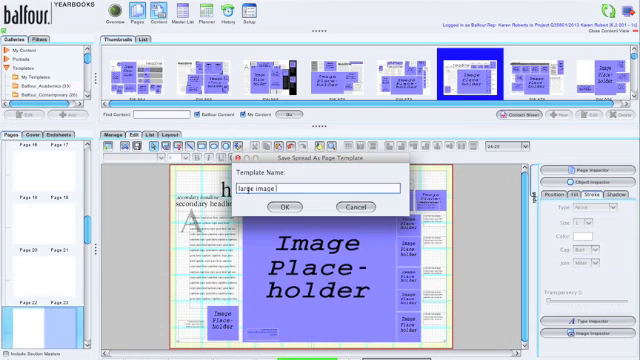
pyautogui.write('story')
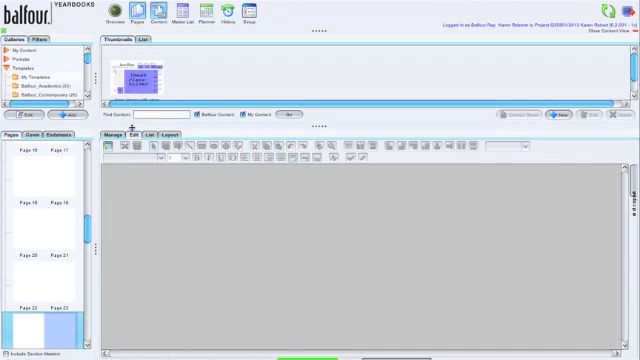
# Step: Show the Balfour template collection again over the blank spread
pyautogui.click(140, 76)
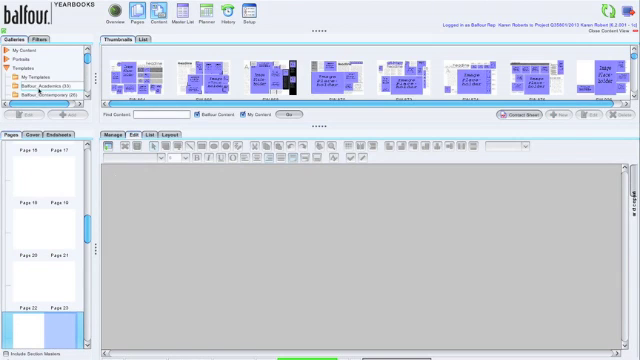
# Step: Apply the saved large-image template from My Templates to the blank spread
pyautogui.click(184, 70)
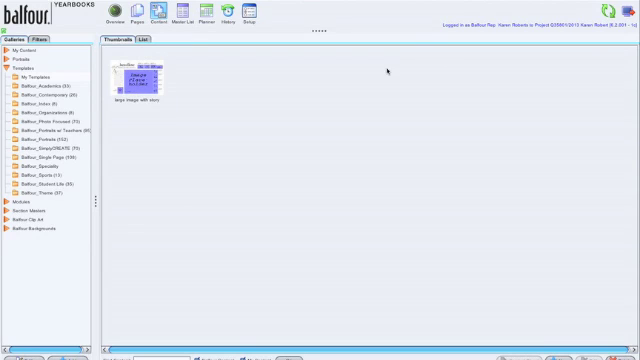
pyautogui.click(140, 82)
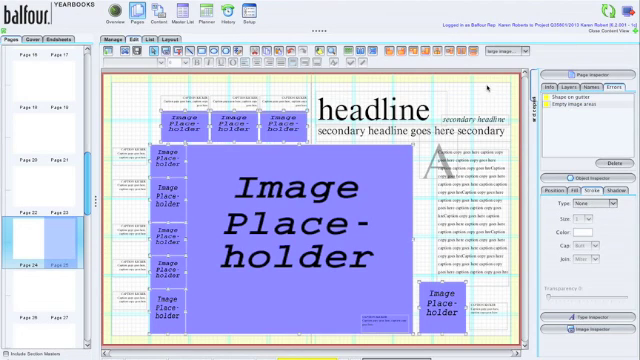
# Step: Save the reversed spread as a page template named 'larg with story rev'
pyautogui.click(108, 62)
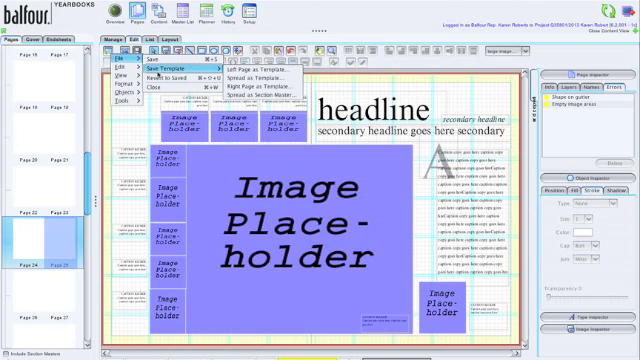
pyautogui.click(144, 68)
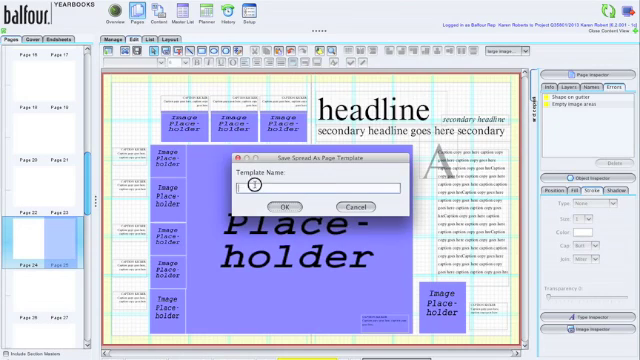
pyautogui.write('large image')
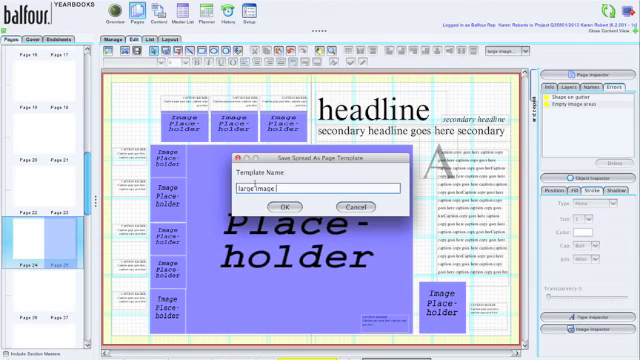
pyautogui.write('with story rev')
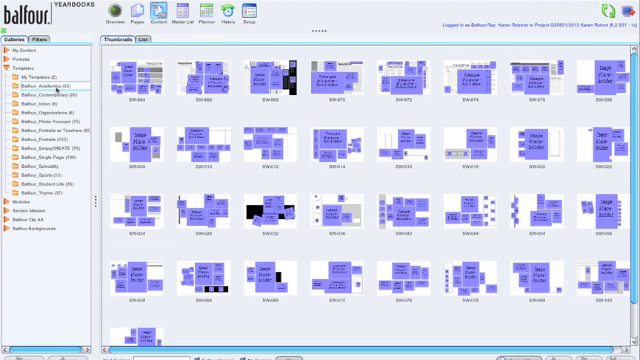
# Step: Show My Templates holding both the large-image template and its reversed version
pyautogui.click(148, 144)
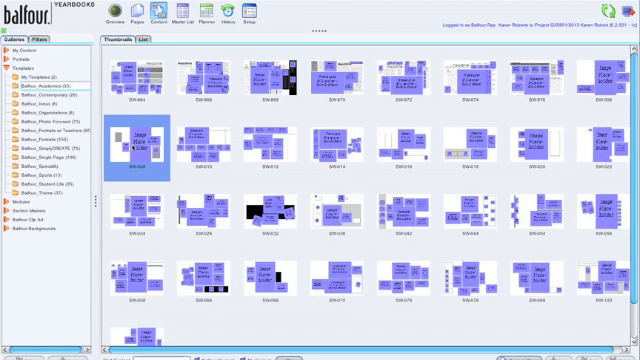
pyautogui.click(204, 140)
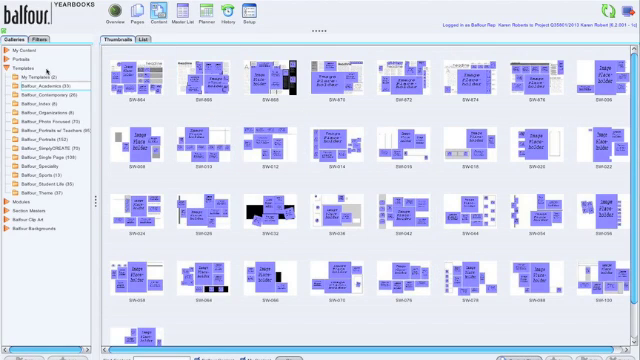
pyautogui.click(36, 76)
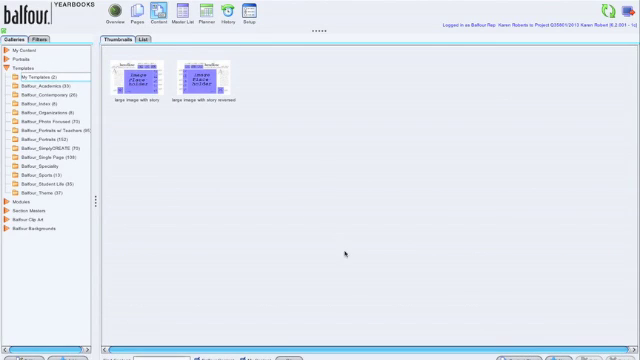